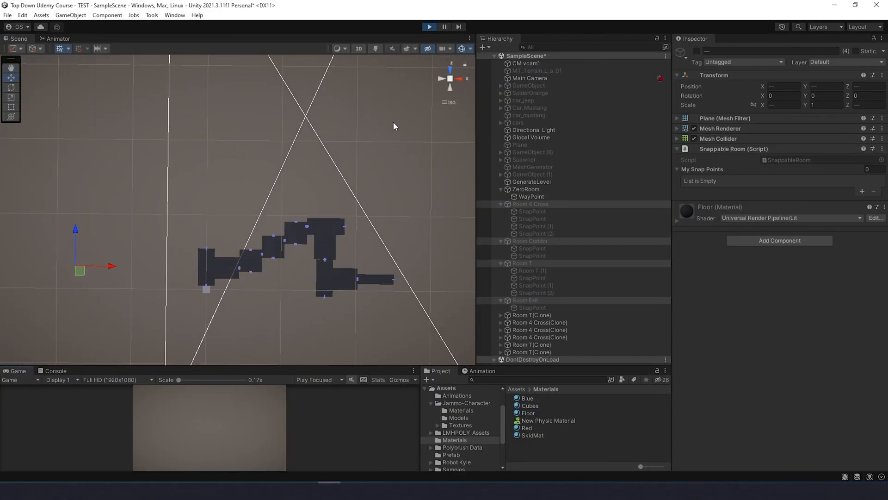
# Step: Show the refactored Player.cs beside OldPlayer.cs and scroll through the new code
pyautogui.click(429, 26)
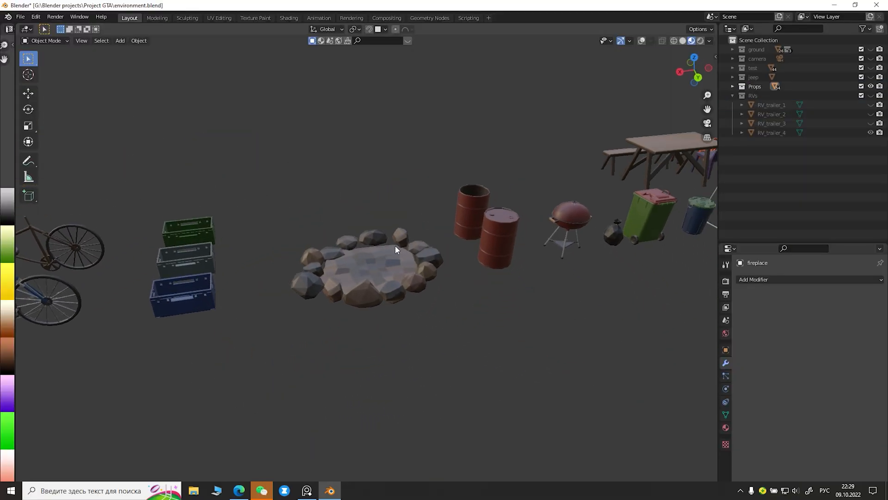
pyautogui.click(283, 490)
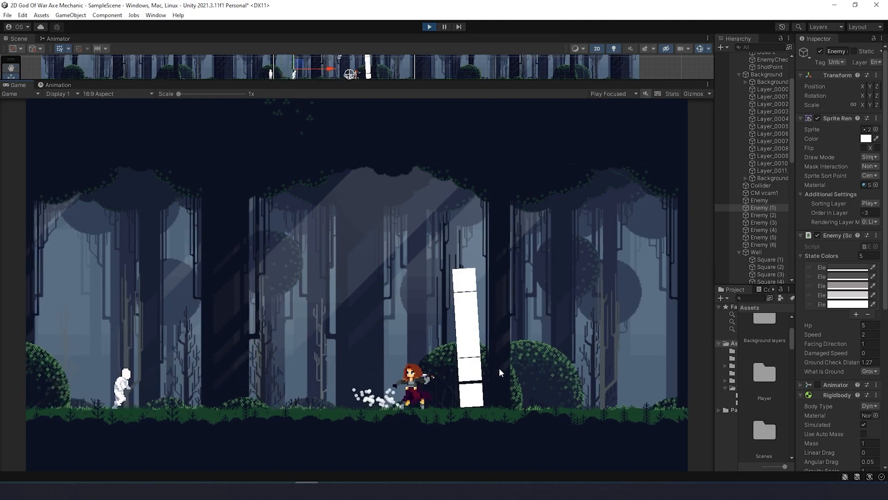
pyautogui.click(764, 214)
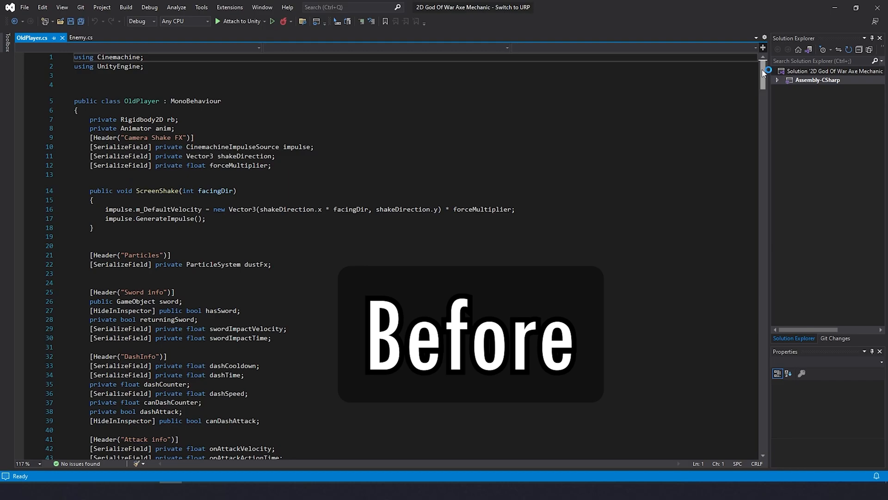
pyautogui.scroll(-3)
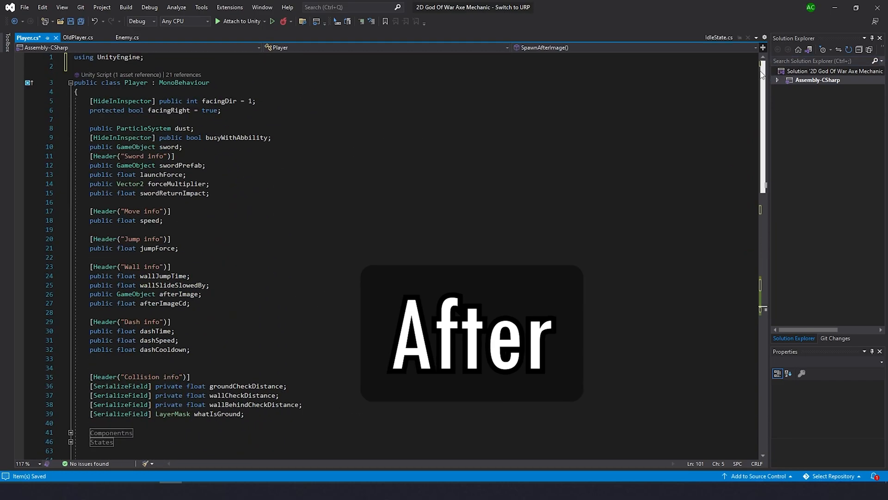
pyautogui.scroll(-3)
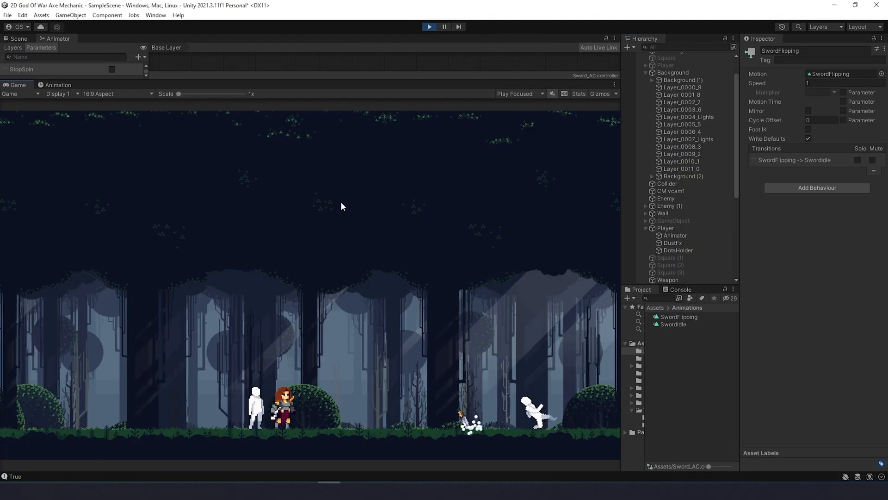
# Step: Select Player during Play mode to view its Sword Launcher and Player script settings
pyautogui.click(665, 228)
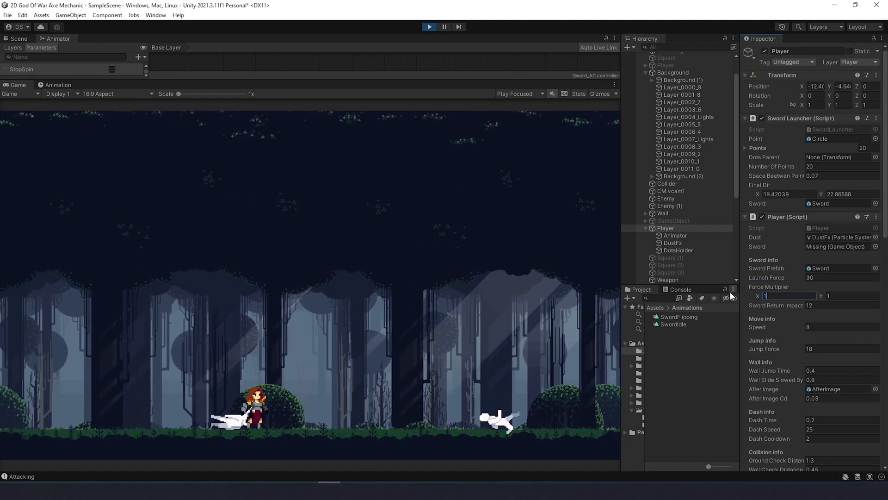